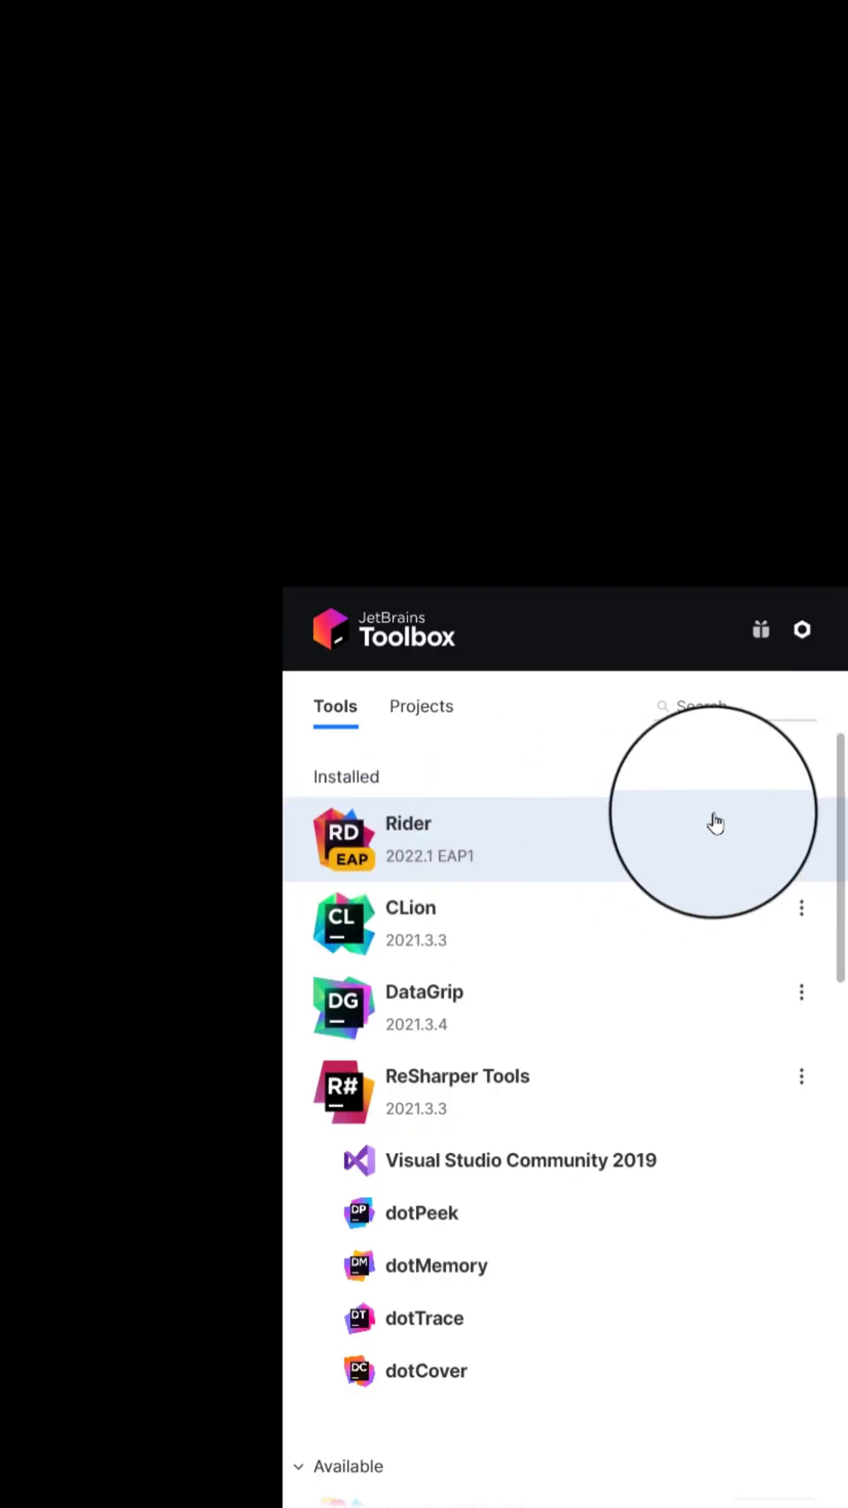
Open the Settings for Rider 2022.1 EAP1 from its Toolbox options menu.
{"action": "left_click", "coordinate": [801, 837]}
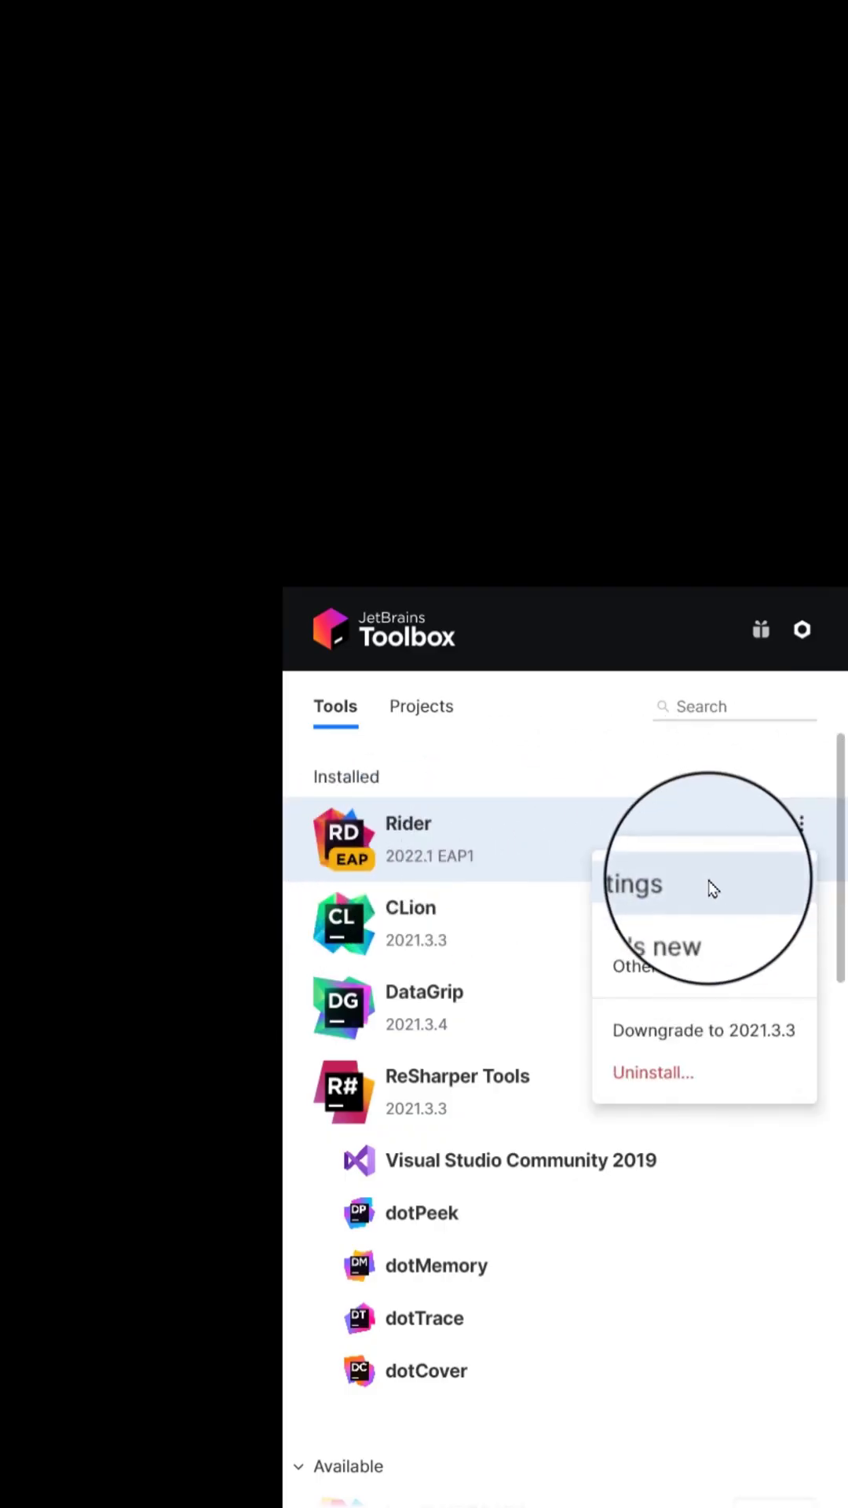
{"action": "left_click", "coordinate": [633, 884]}
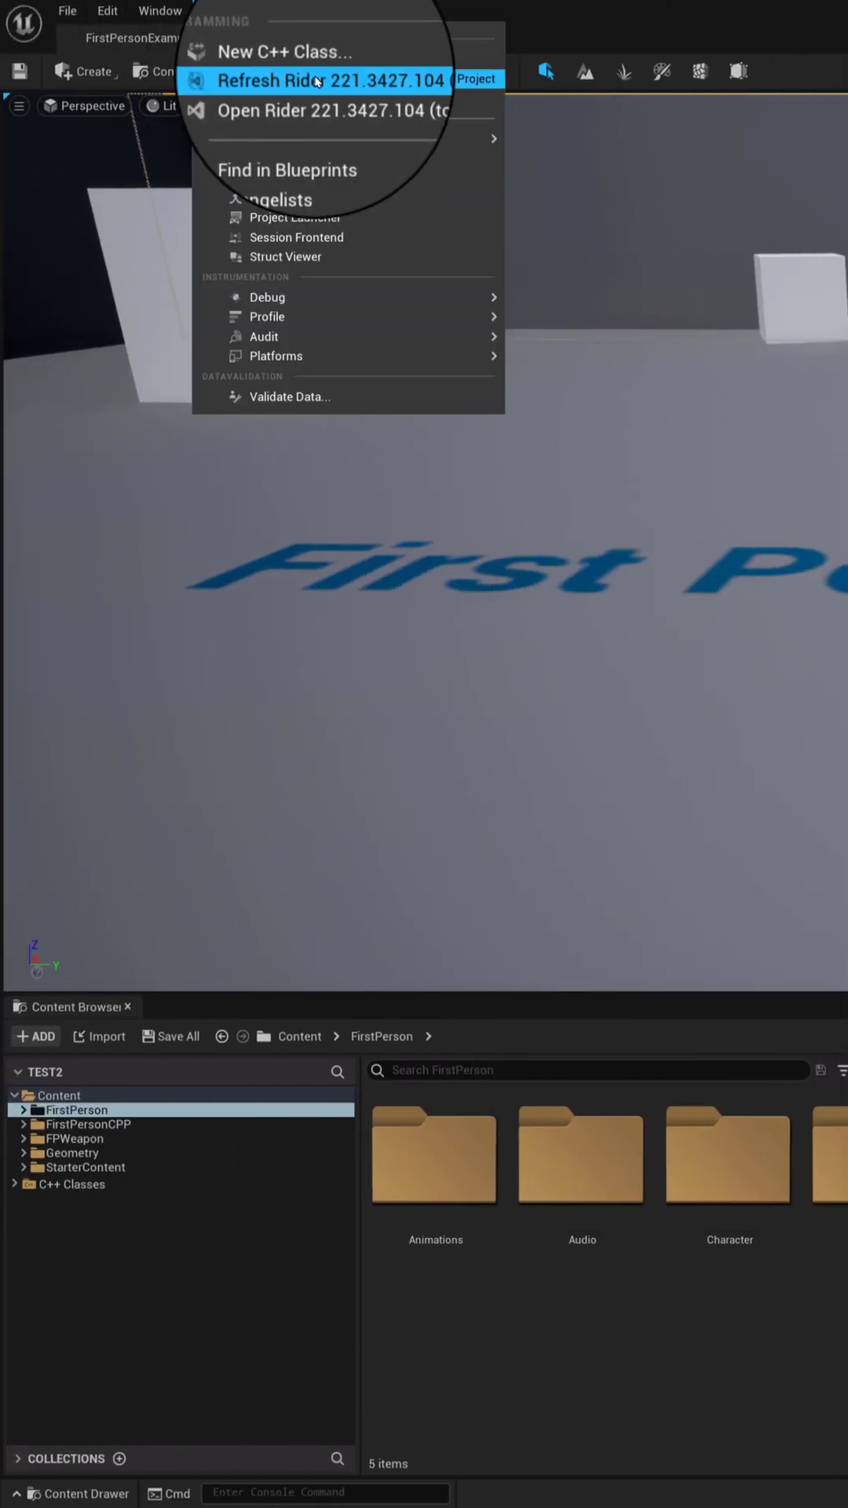
Refresh the test2 project files for Rider 221.3427.104 from the Tools menu.
{"action": "left_click", "coordinate": [327, 80]}
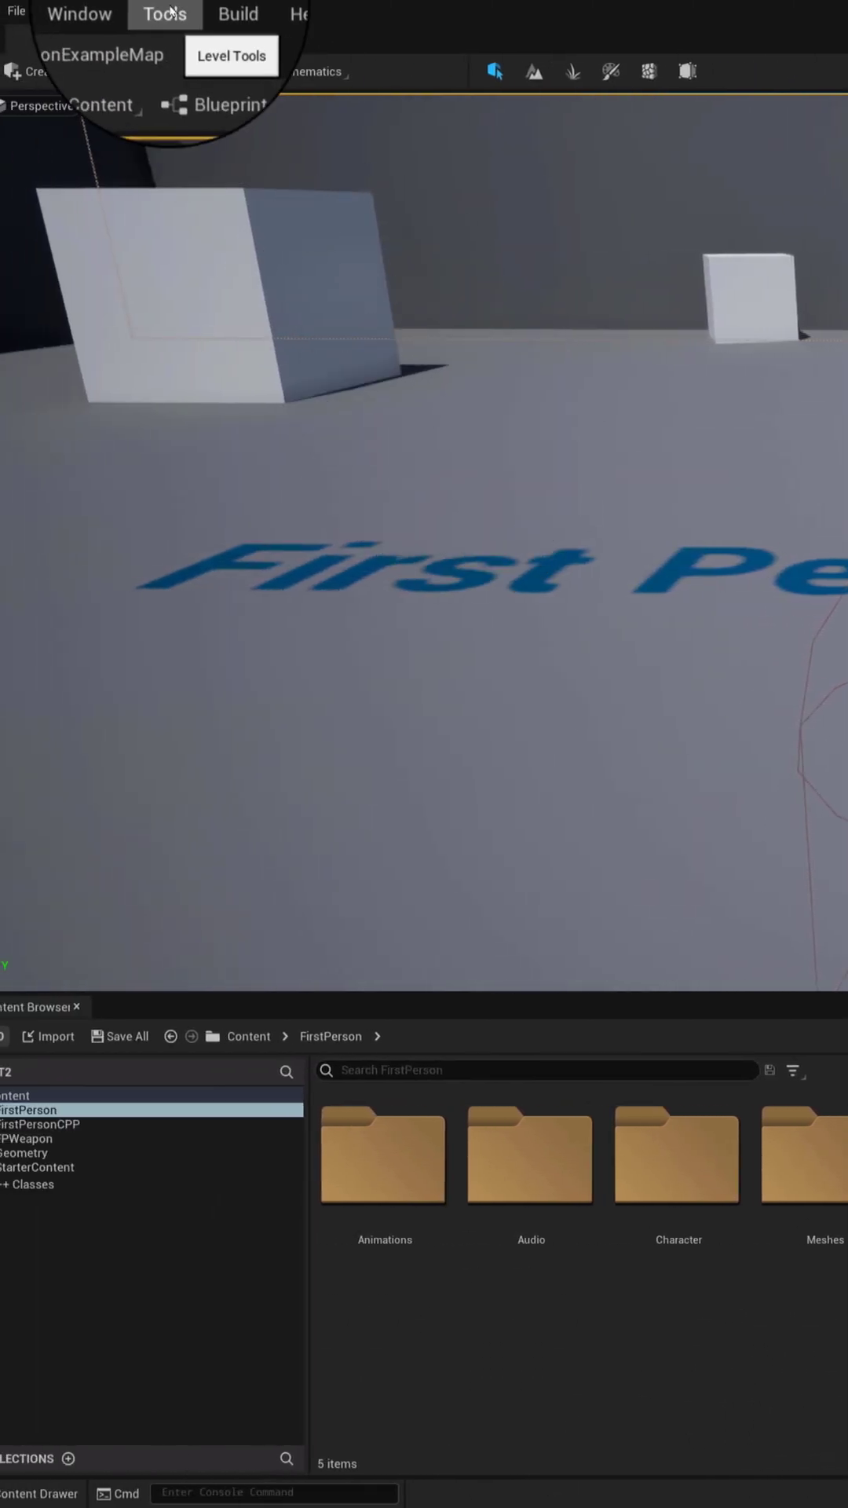
{"action": "left_click", "coordinate": [164, 12]}
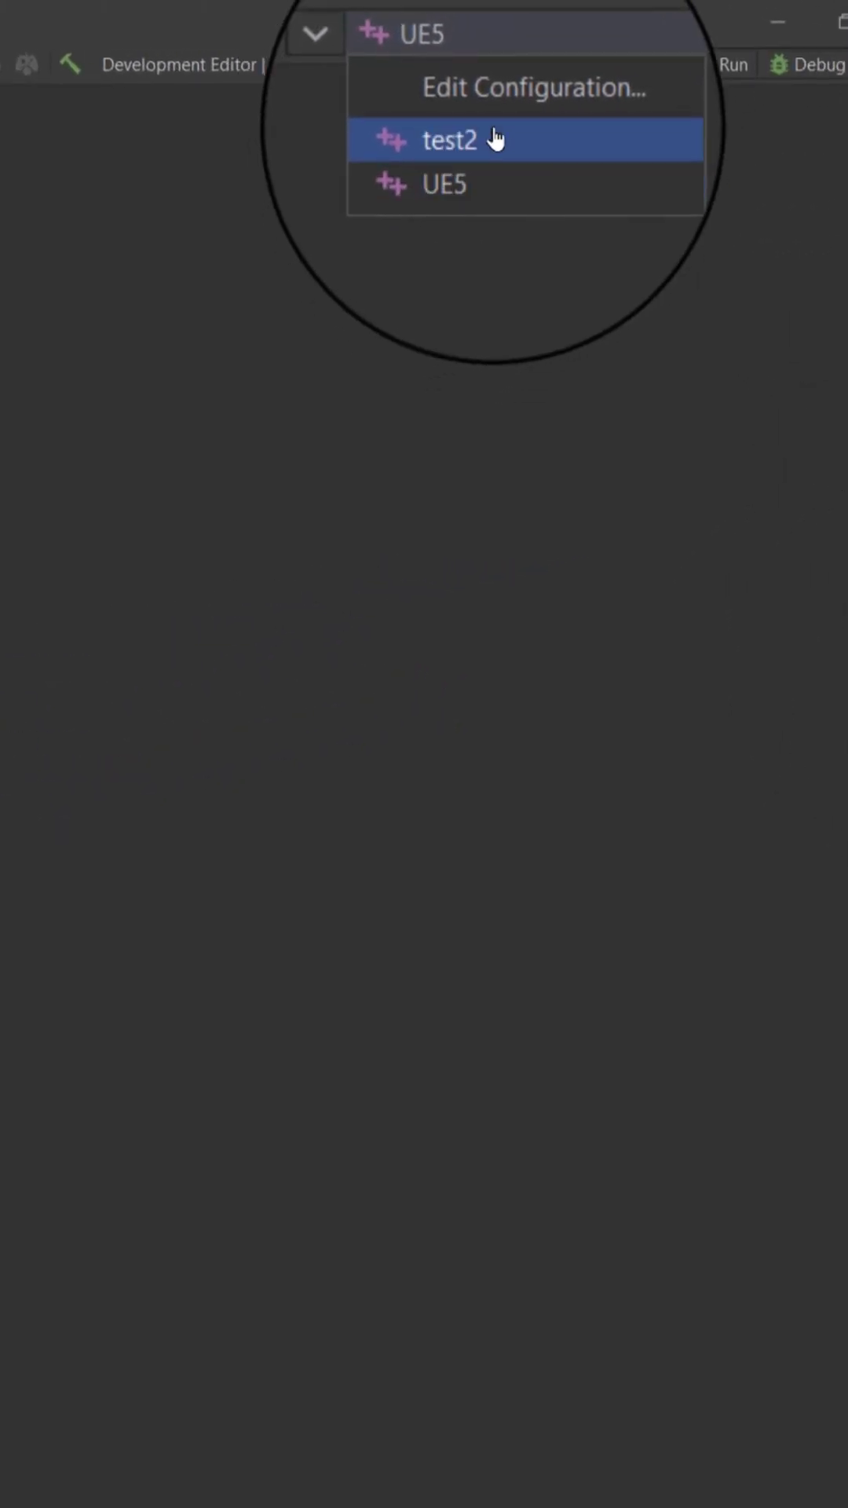
Pick test2 from the run configuration dropdown, replacing UE5.
{"action": "left_click", "coordinate": [442, 184]}
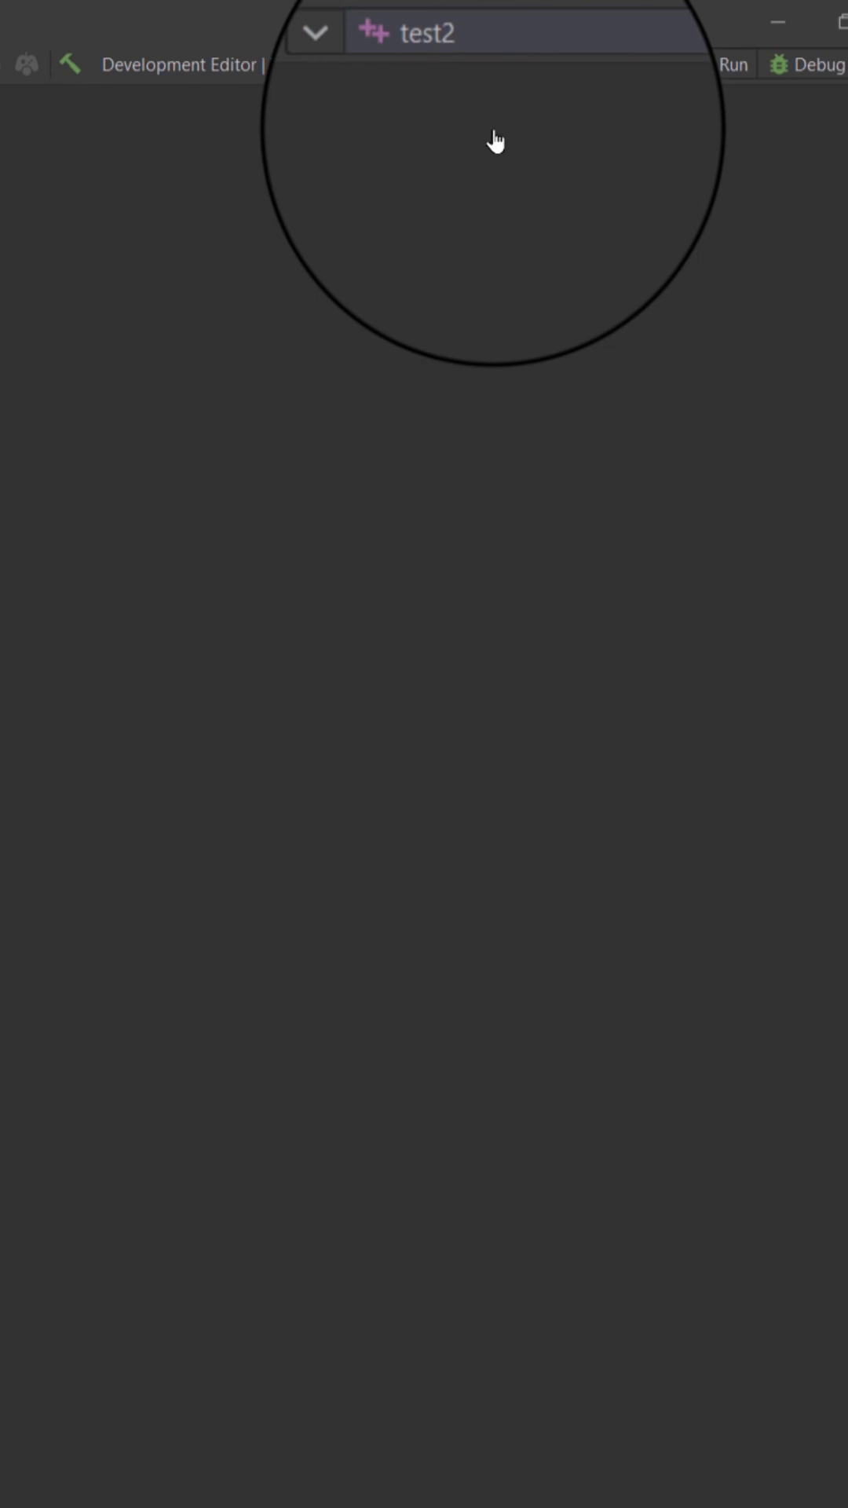
{"action": "mouse_move", "coordinate": [497, 142]}
{"action": "type", "text": "unreal"}
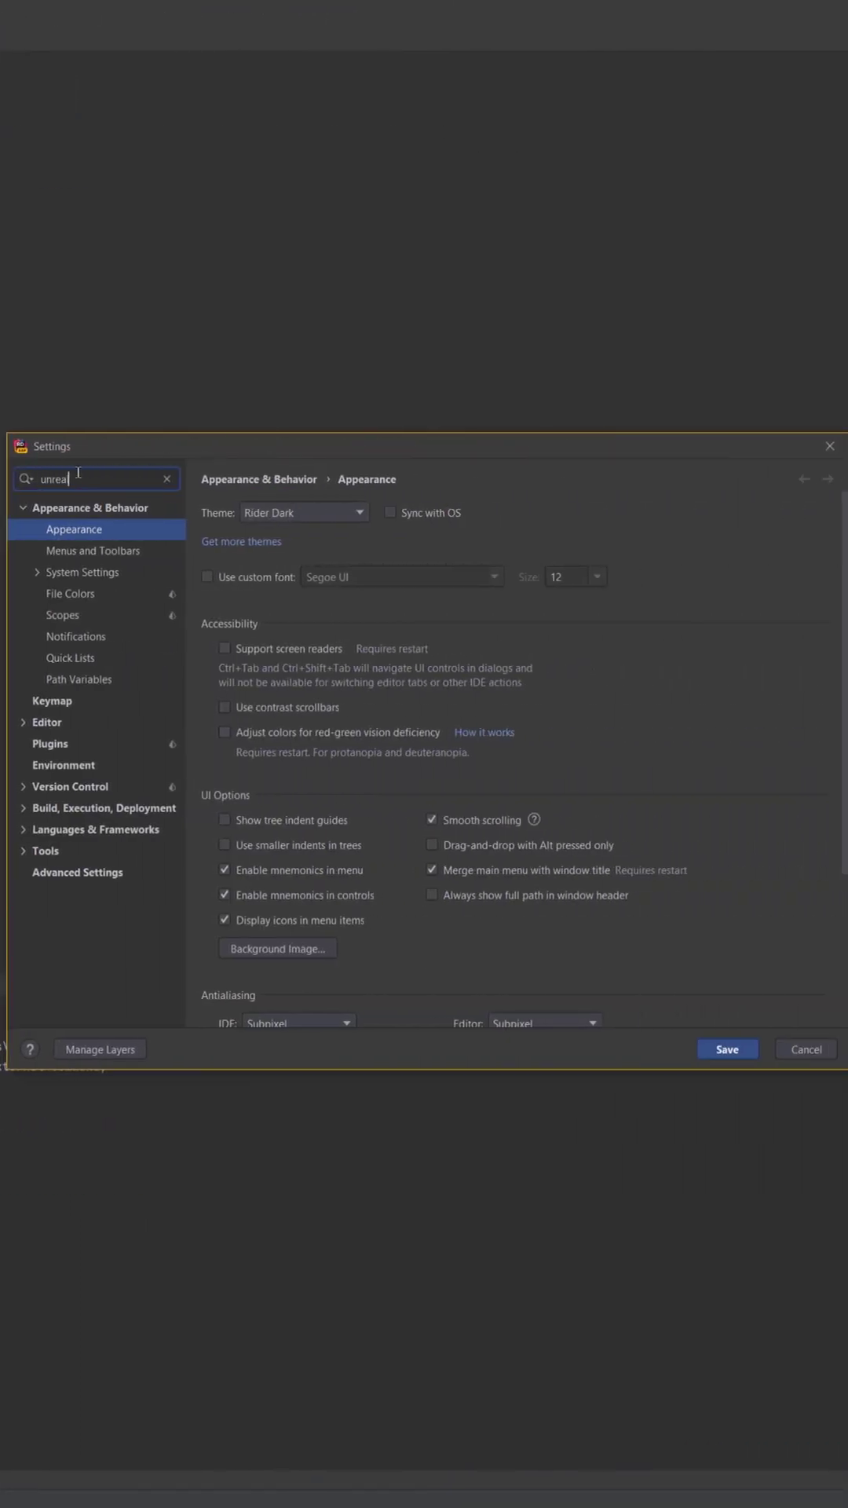
Select Languages & Frameworks > Unreal Engine in settings after searching 'unreal'.
{"action": "left_click", "coordinate": [78, 979]}
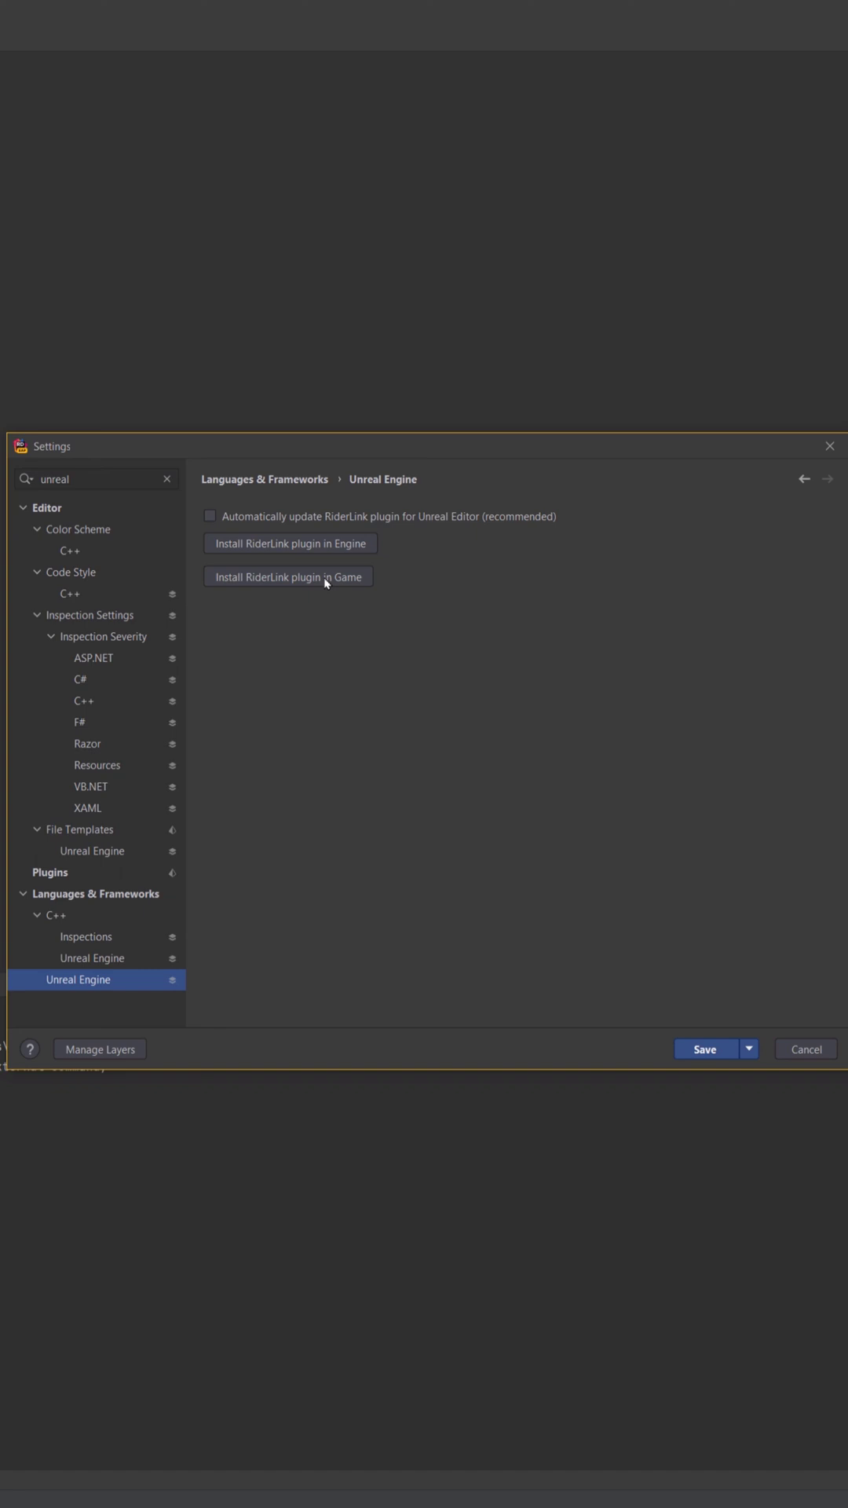
{"action": "mouse_move", "coordinate": [402, 549]}
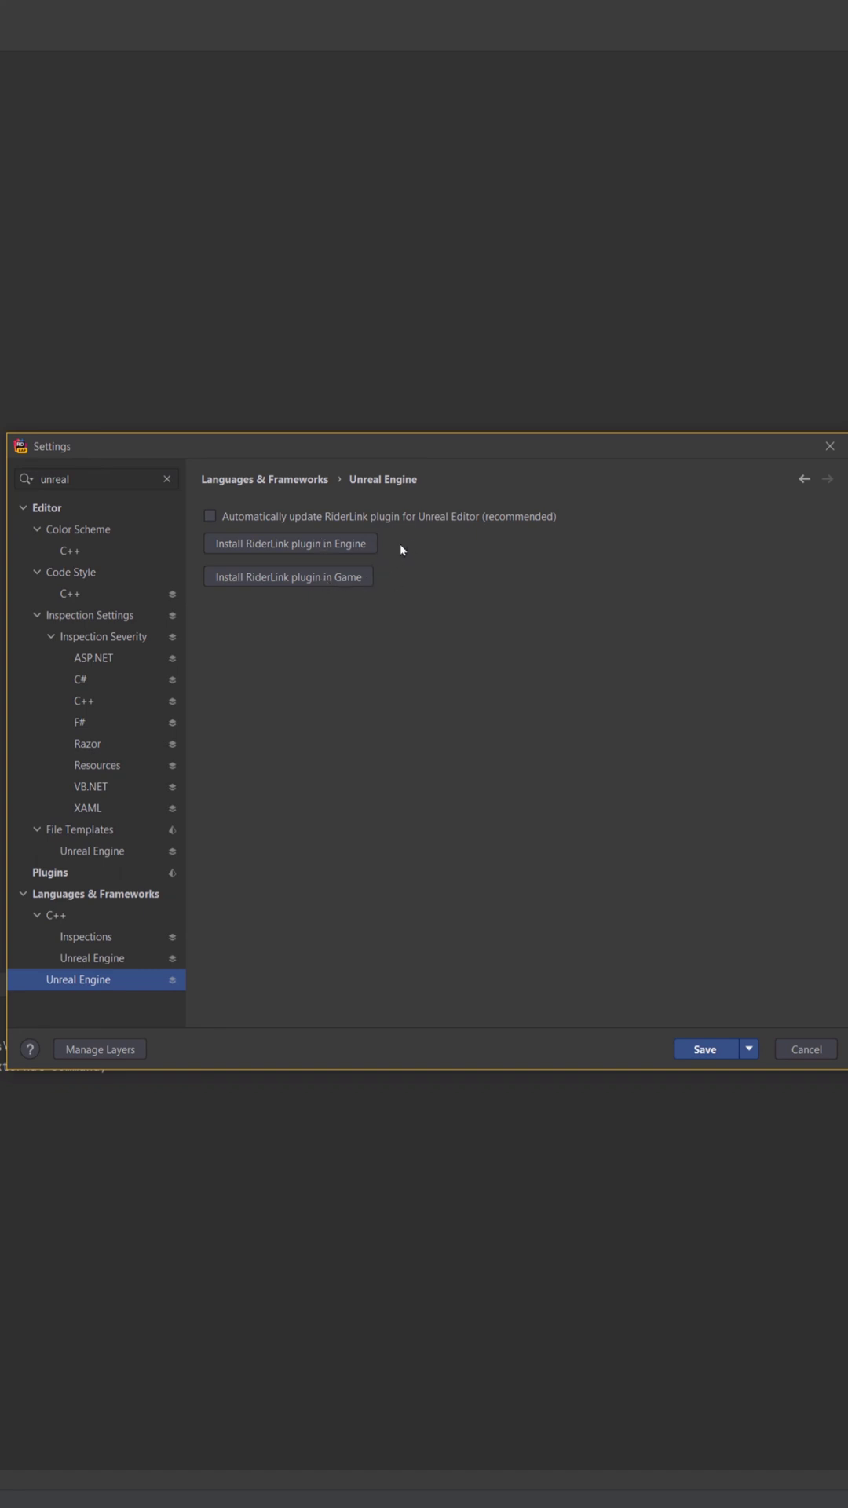